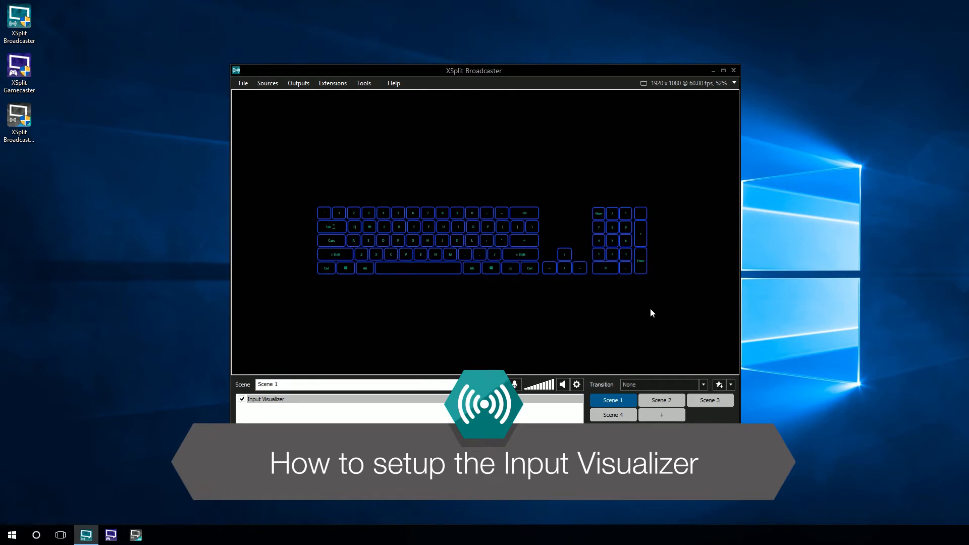
- Open the Plugin Store from the Tools menu
{"action": "left_click", "coordinate": [265, 399]}
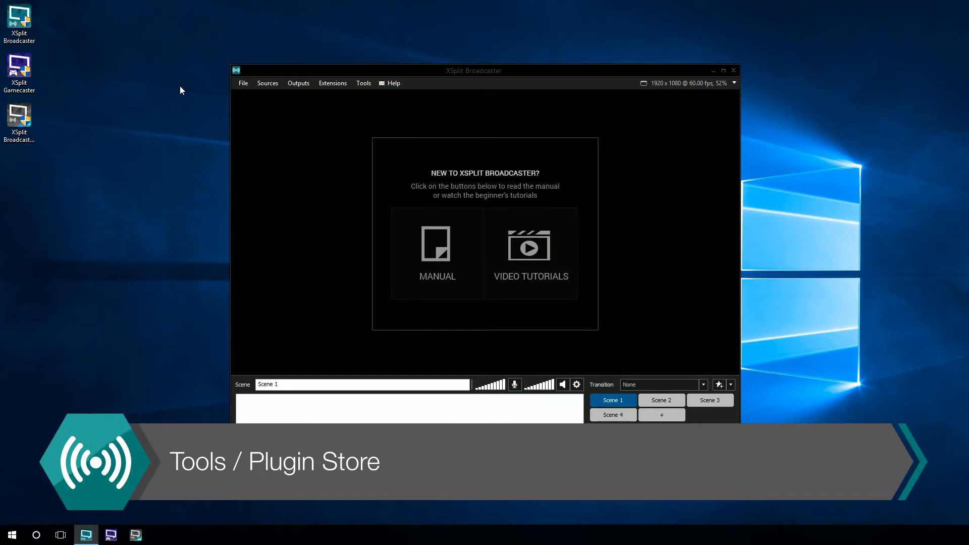
{"action": "left_click", "coordinate": [363, 83]}
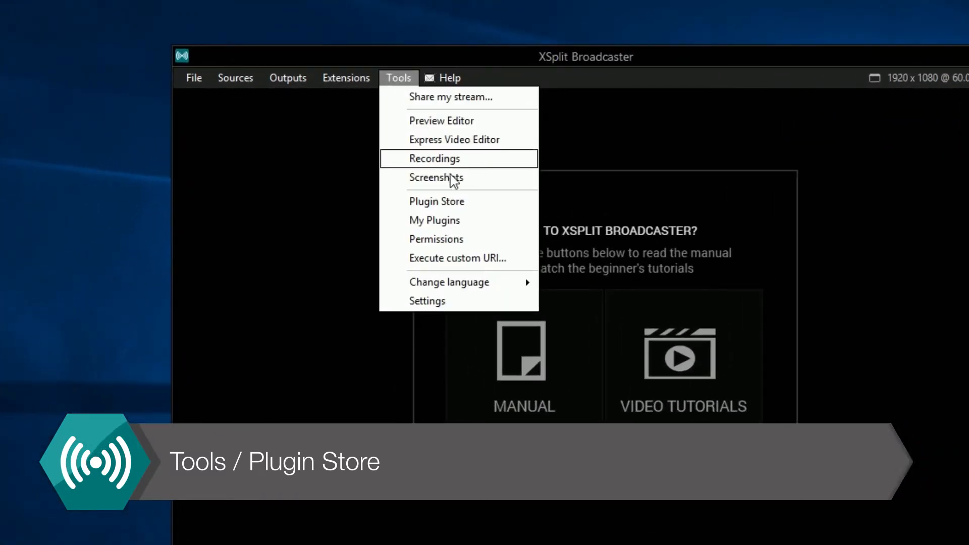
{"action": "left_click", "coordinate": [436, 201]}
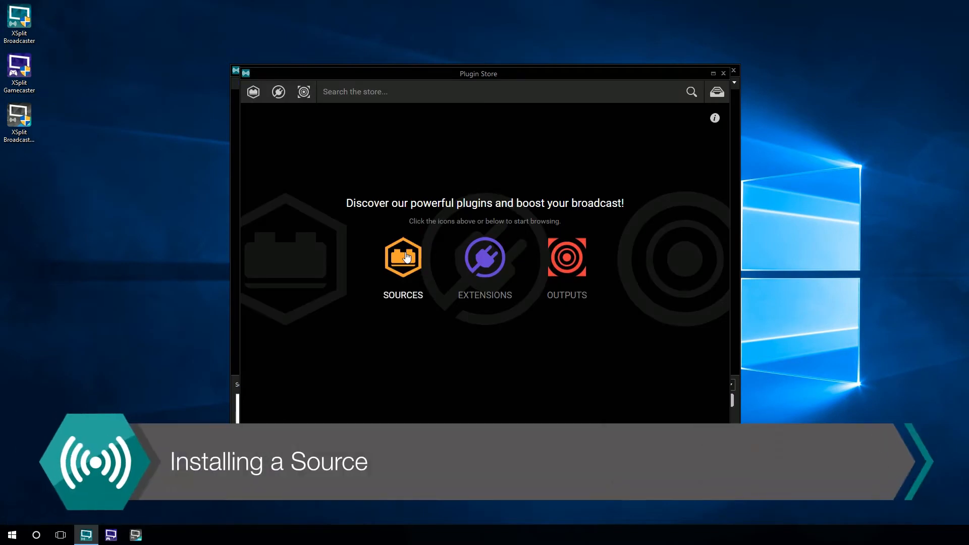
- Install the Input Visualizer plugin from the store's Sources category
{"action": "left_click", "coordinate": [403, 257]}
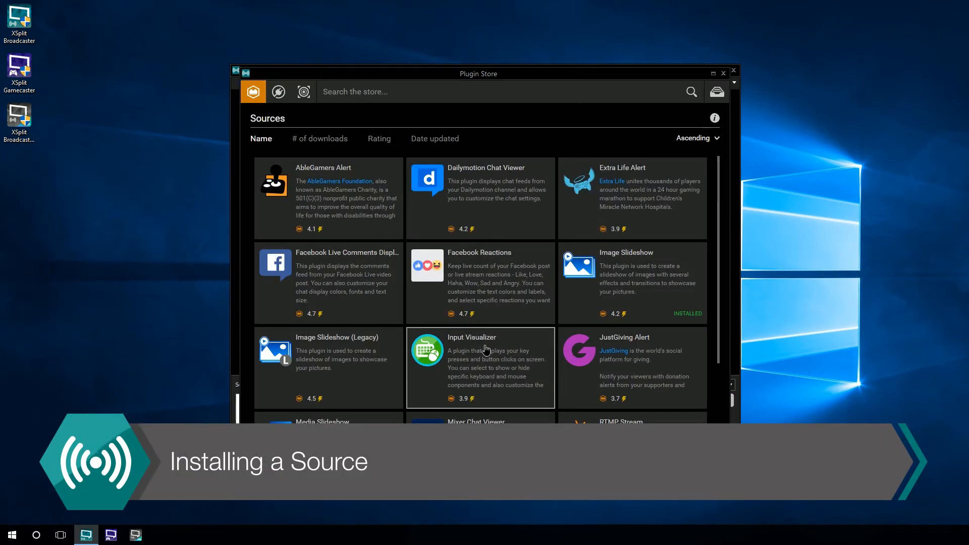
{"action": "left_click", "coordinate": [480, 365]}
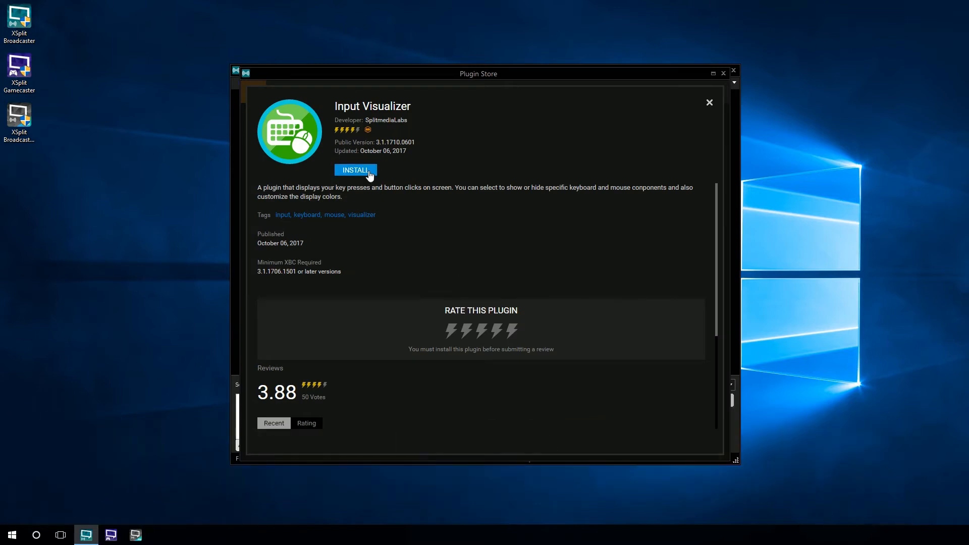
{"action": "left_click", "coordinate": [708, 102]}
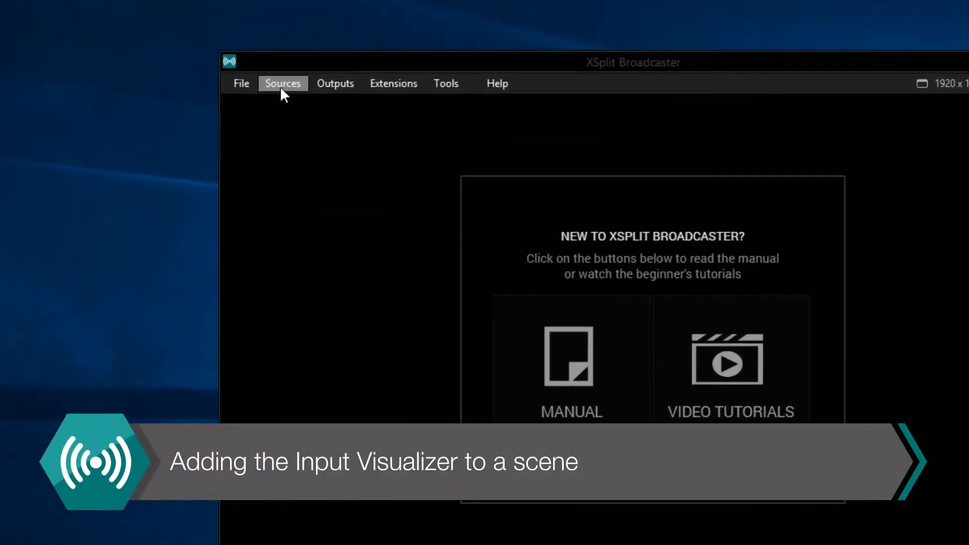
- Add an Input Visualizer widget source to Scene 1
{"action": "left_click", "coordinate": [282, 84]}
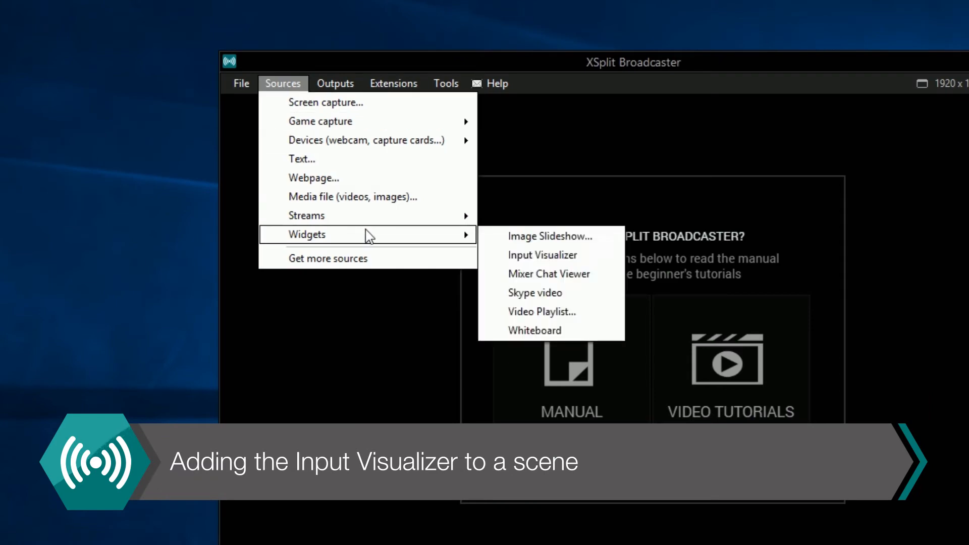
{"action": "left_click", "coordinate": [542, 255]}
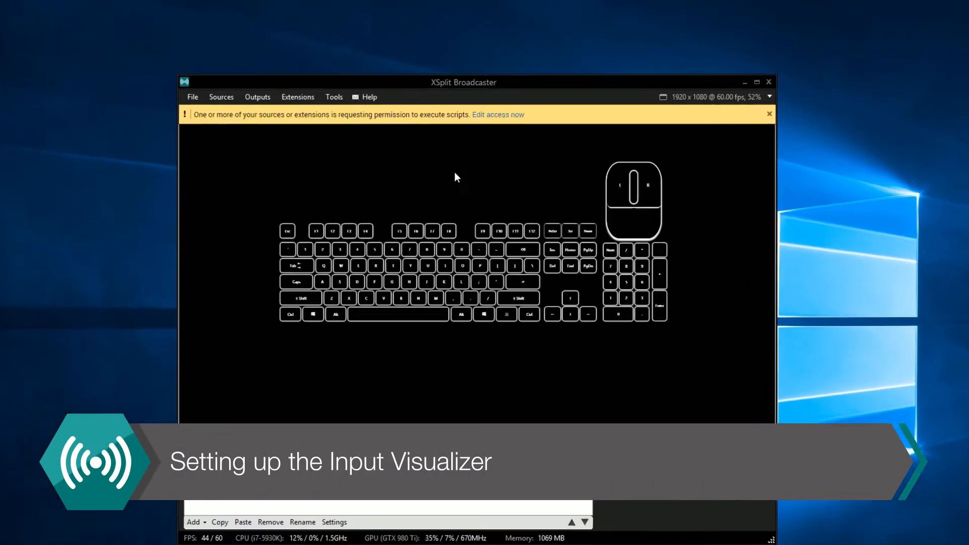
- Open the Input Visualizer source's settings from the scene source list
{"action": "left_click", "coordinate": [497, 115]}
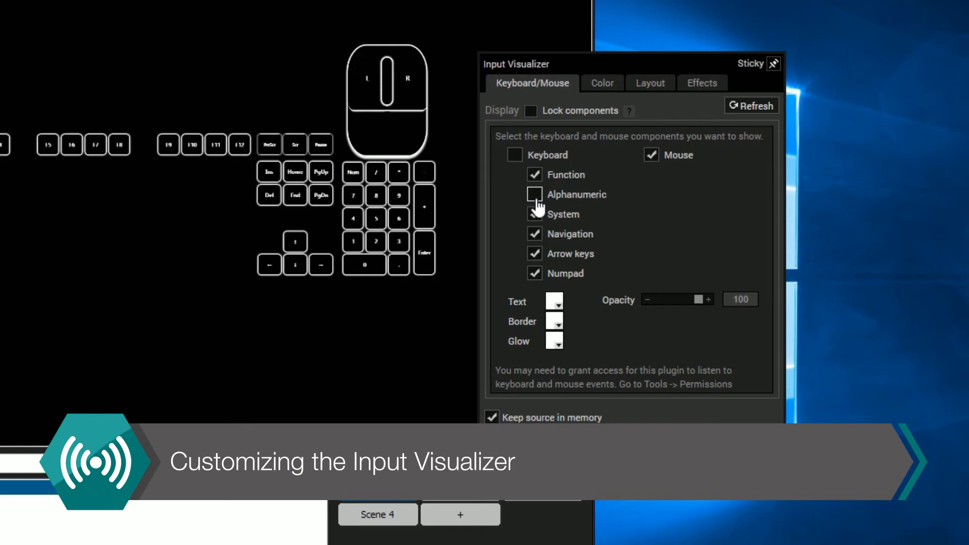
- Show alphanumeric, arrow and numpad keys; hide function, system, navigation keys and mouse
{"action": "left_click", "coordinate": [534, 194]}
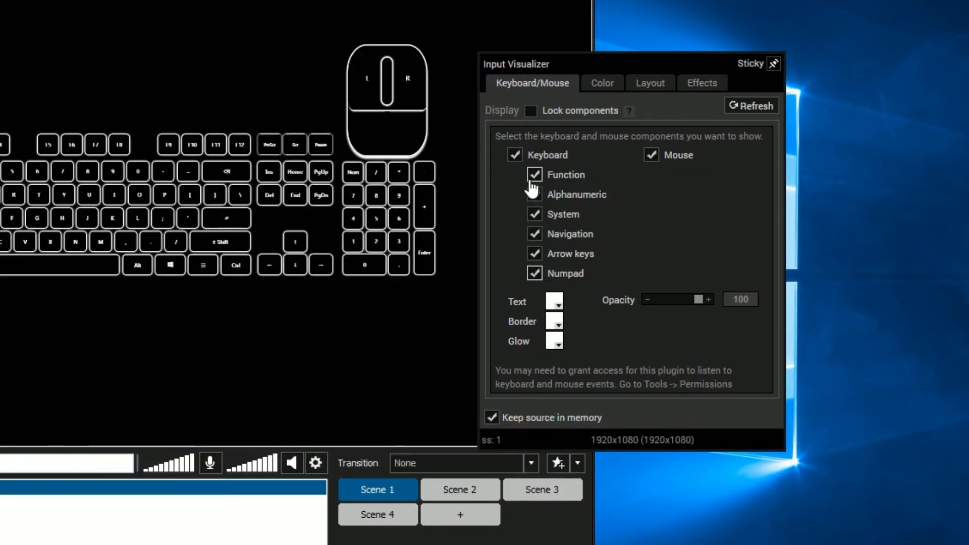
{"action": "left_click", "coordinate": [514, 155]}
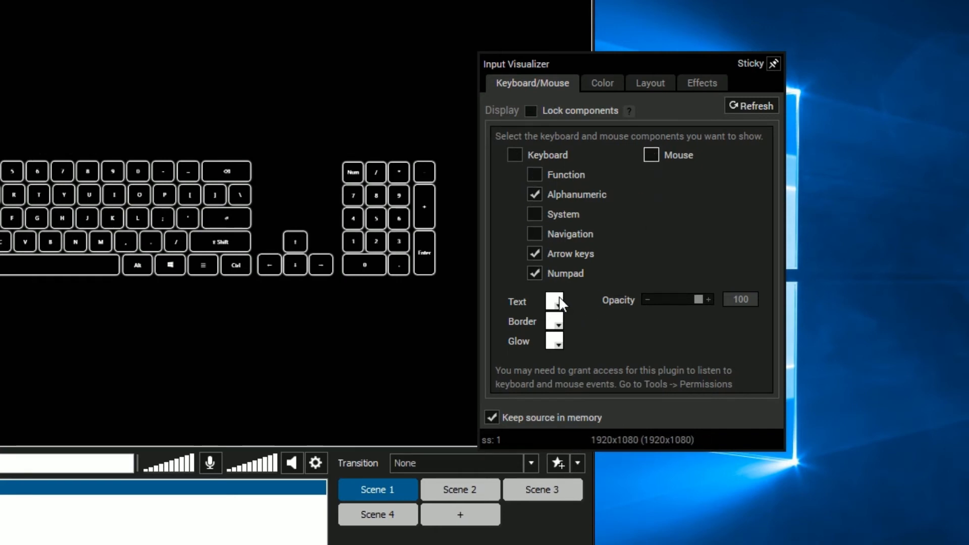
- Set key text colour to green and key borders to blue, then close the settings
{"action": "left_click", "coordinate": [554, 301]}
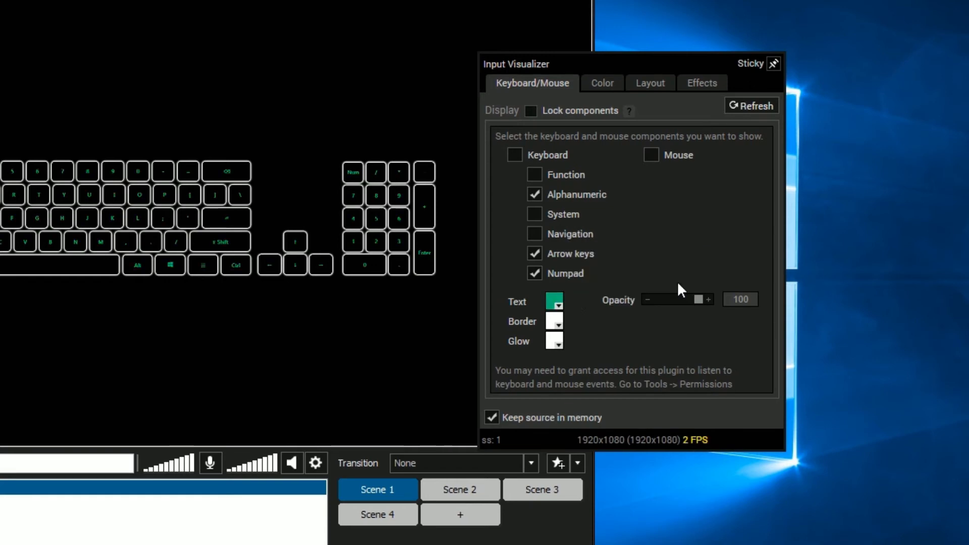
{"action": "left_click", "coordinate": [554, 321]}
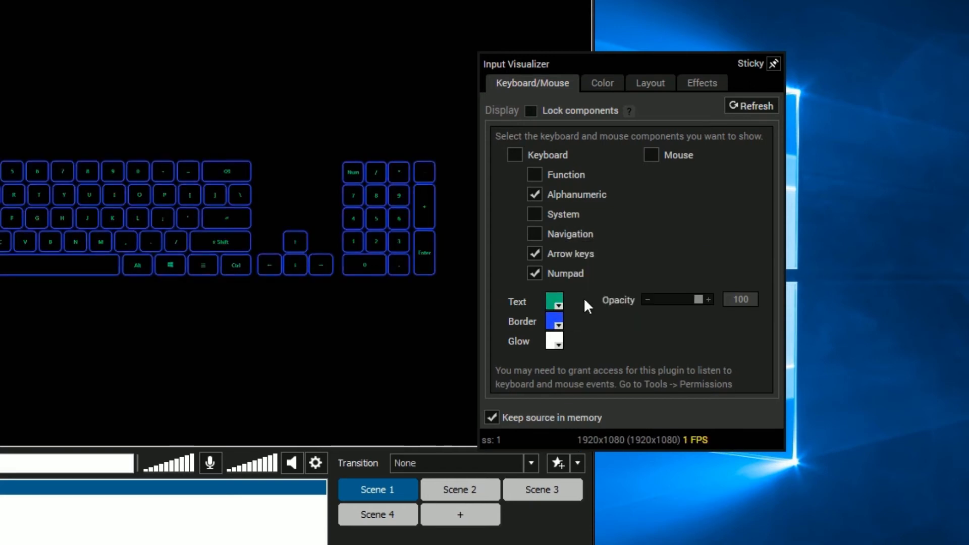
{"action": "left_click", "coordinate": [553, 340]}
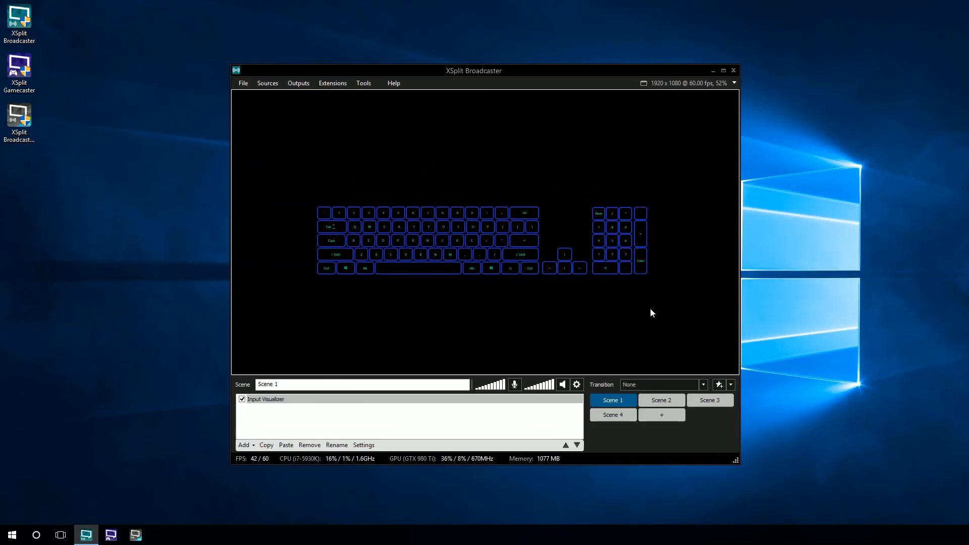
{"action": "left_click", "coordinate": [266, 399]}
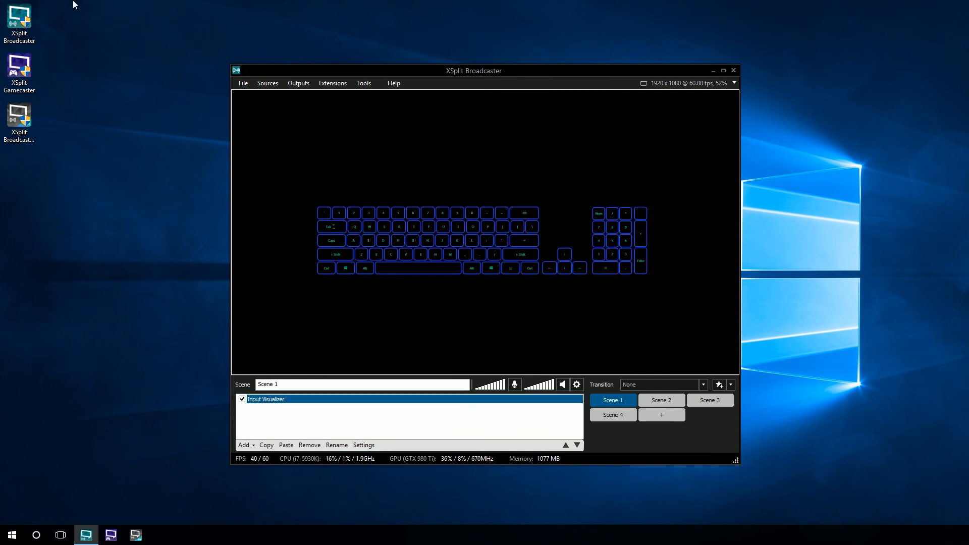